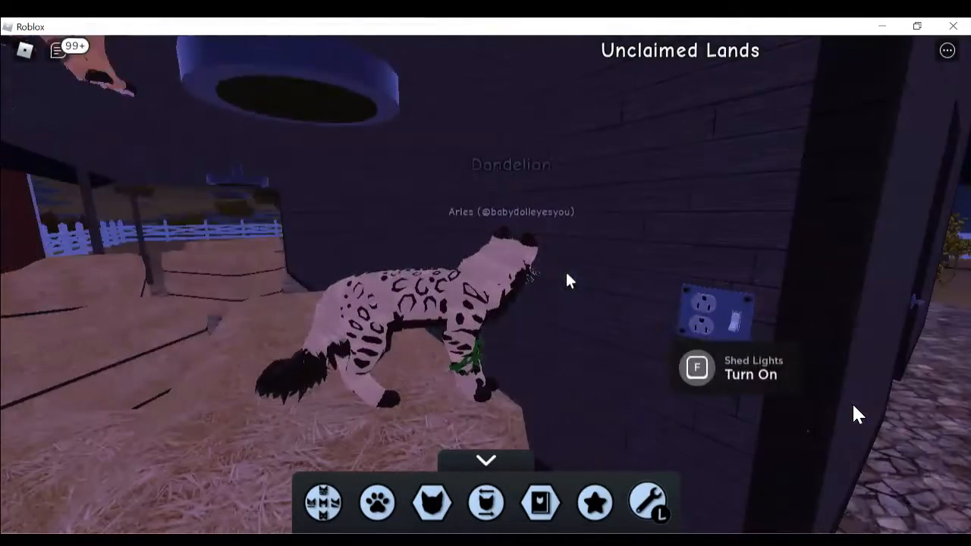
Flip the Shed Lights switch so the barn interior lights up around the snow leopard
key("f")
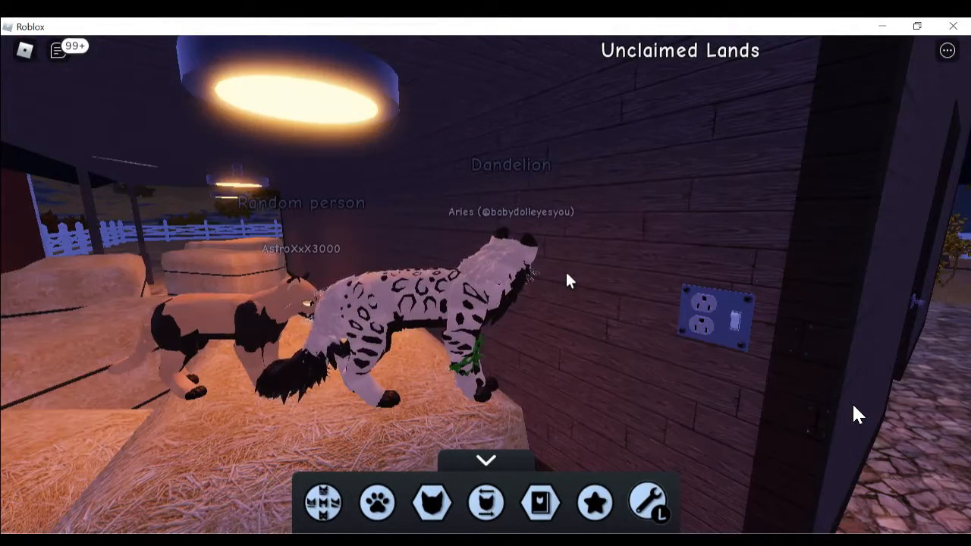